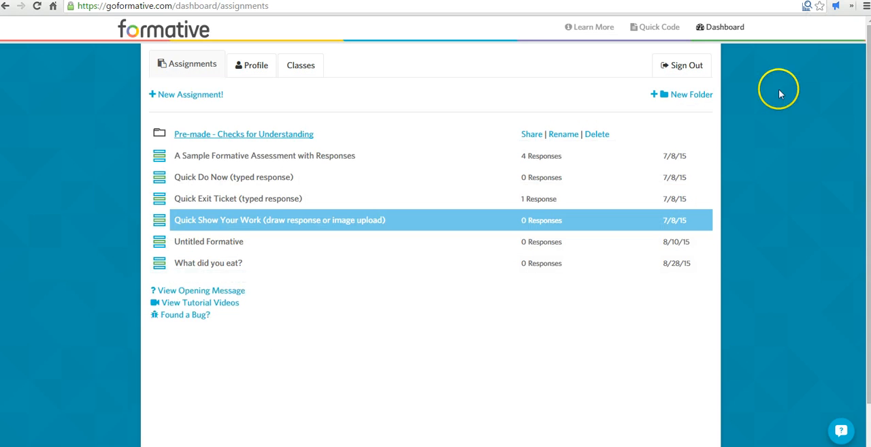
mouse_move(757, 218)
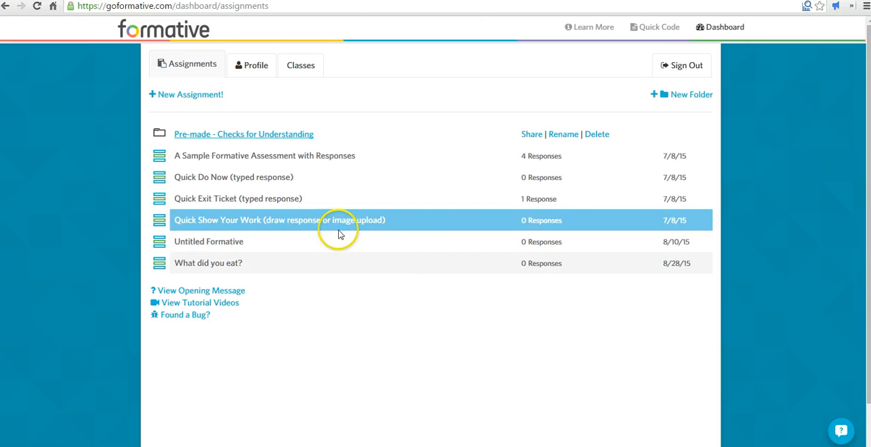
mouse_move(216, 225)
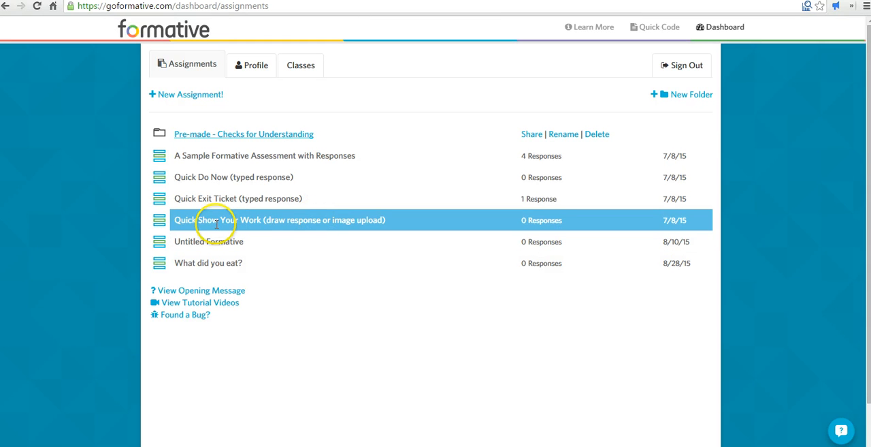
mouse_move(327, 229)
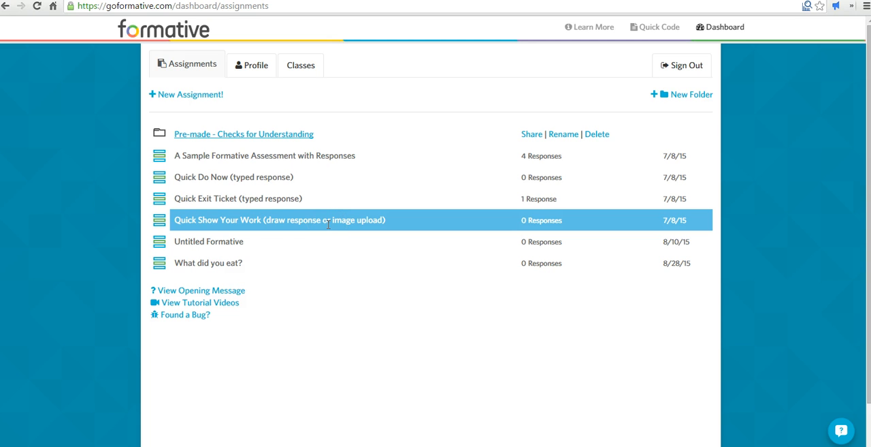
mouse_move(228, 231)
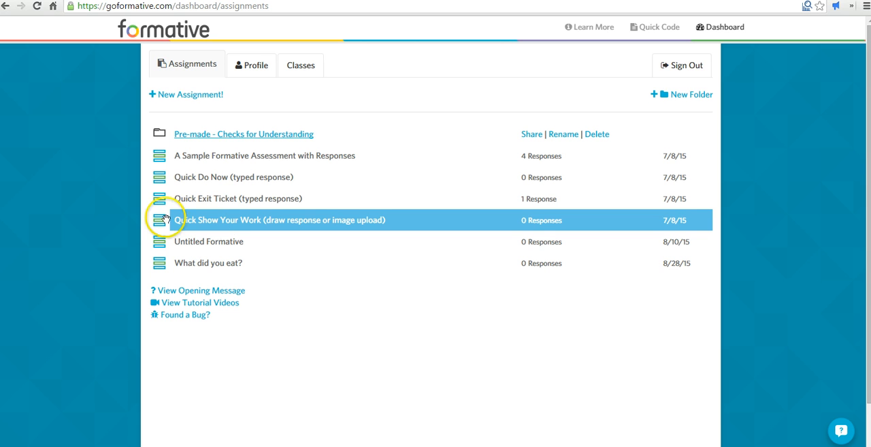
click(281, 220)
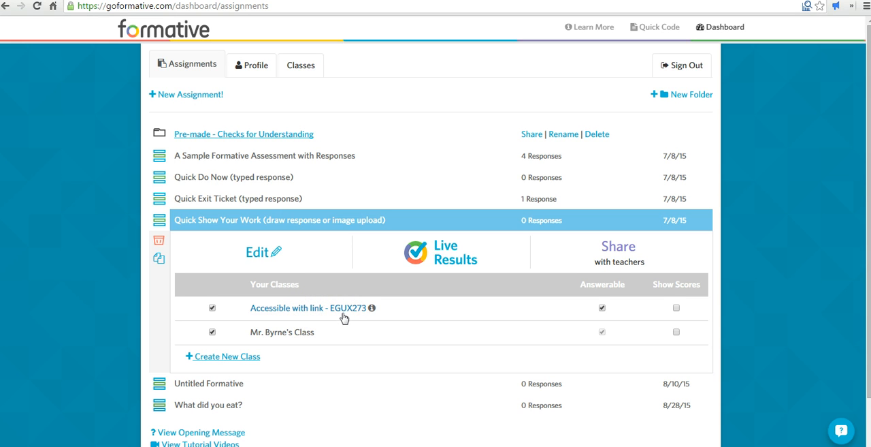
mouse_move(329, 316)
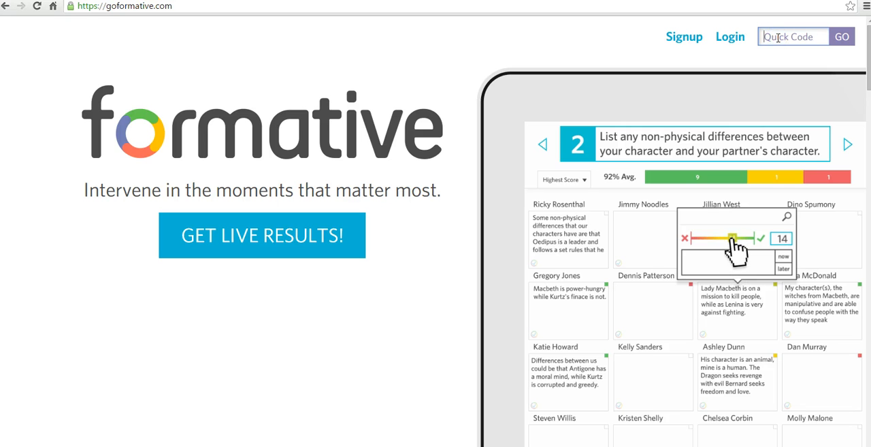
text(EGUX273)
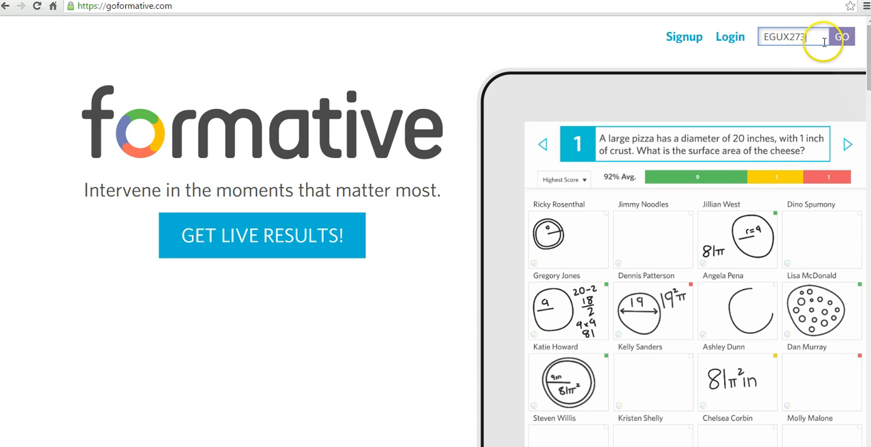
click(843, 36)
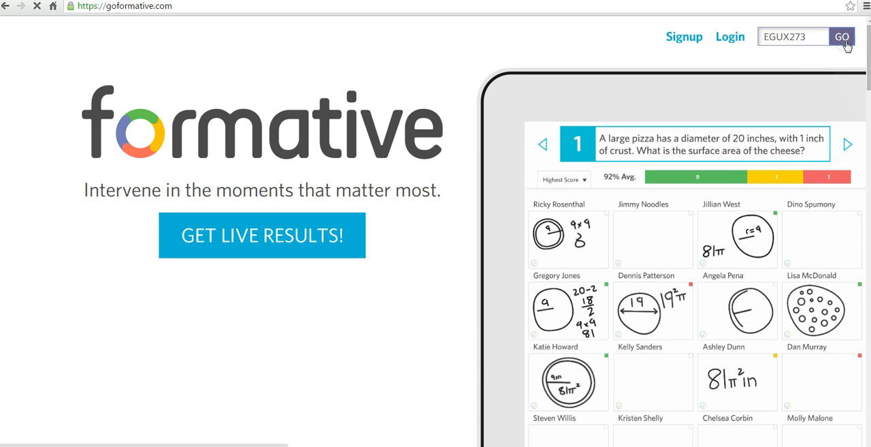
click(841, 36)
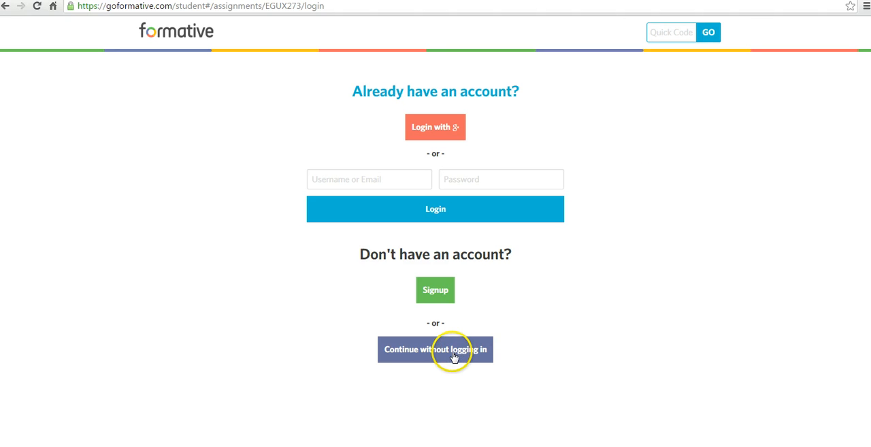
click(436, 349)
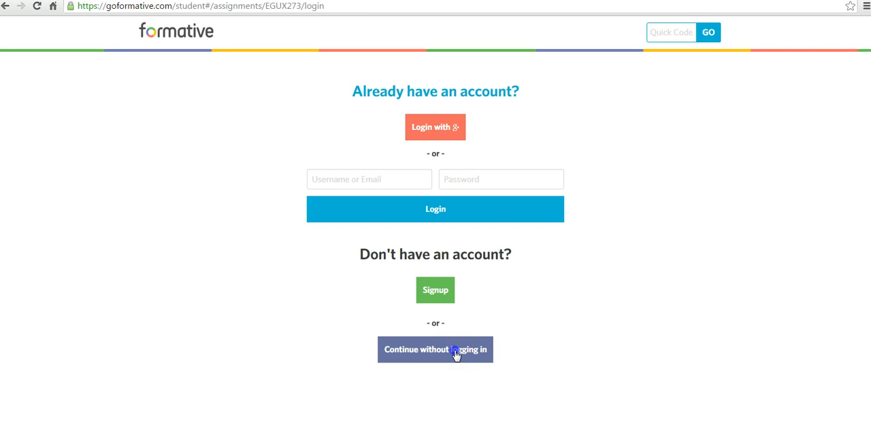
click(436, 348)
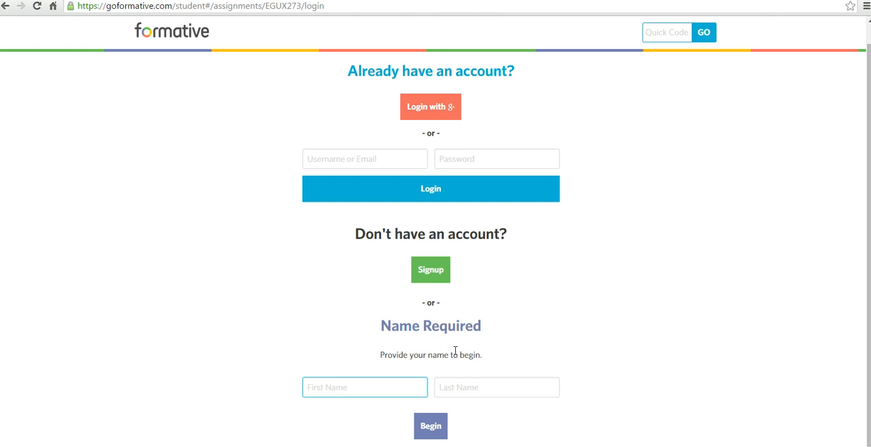
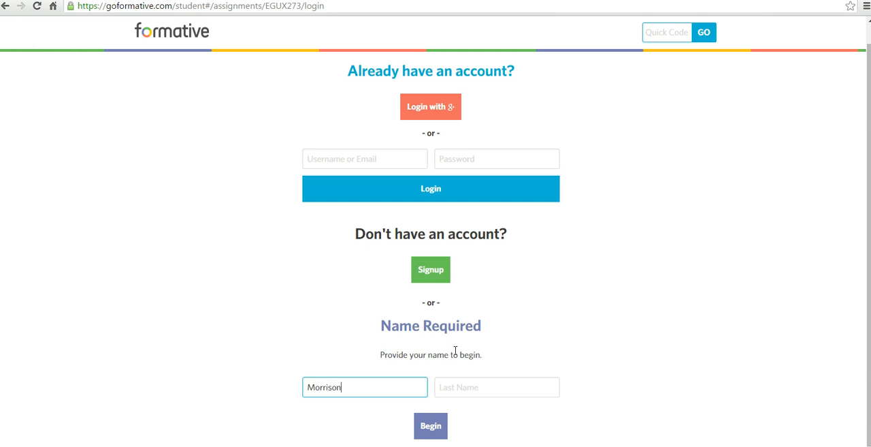
click(497, 386)
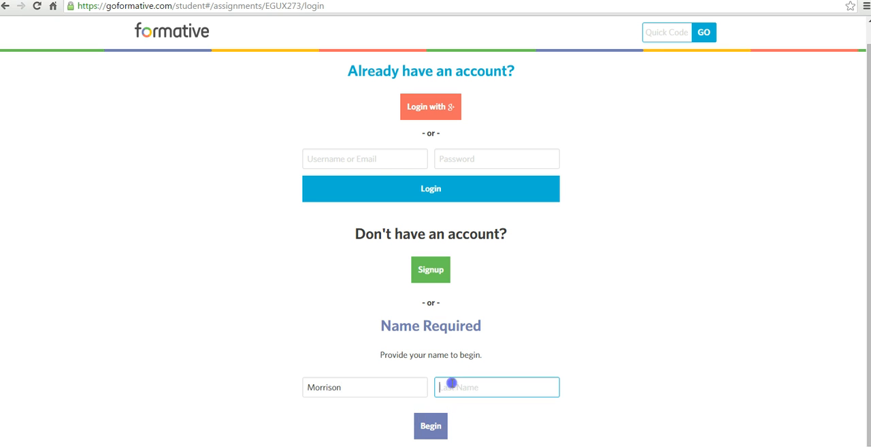
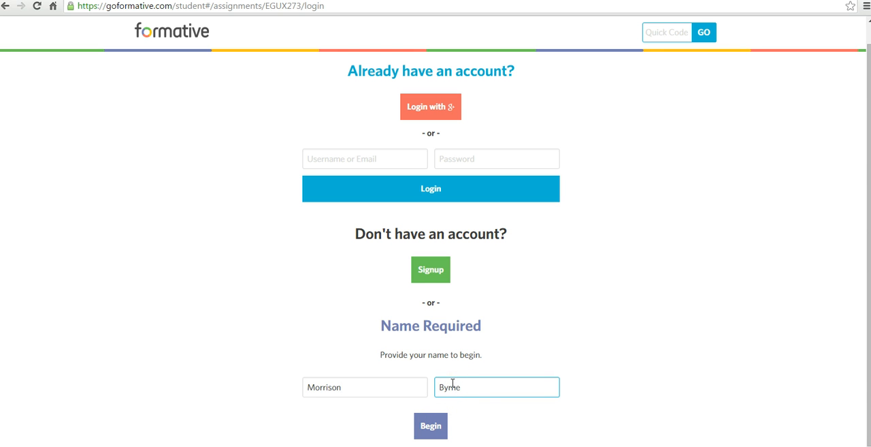
click(431, 425)
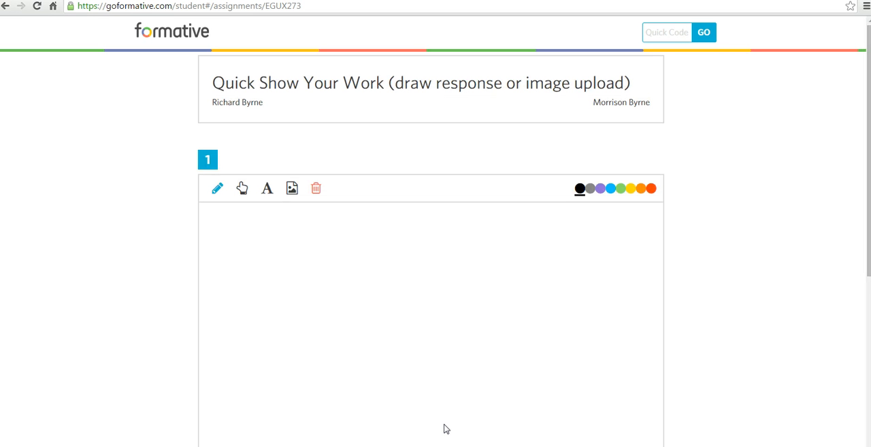
mouse_move(381, 335)
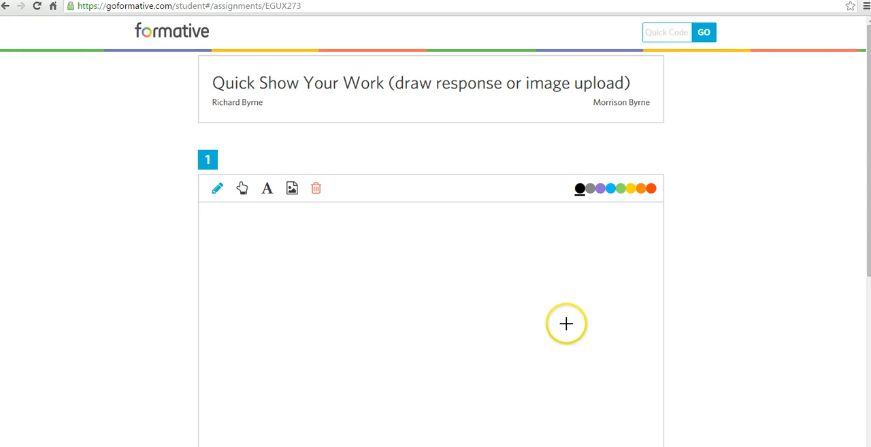
Draw a black bowl and fill it with orange food scribbles on the canvas
drag(565, 324, 610, 347)
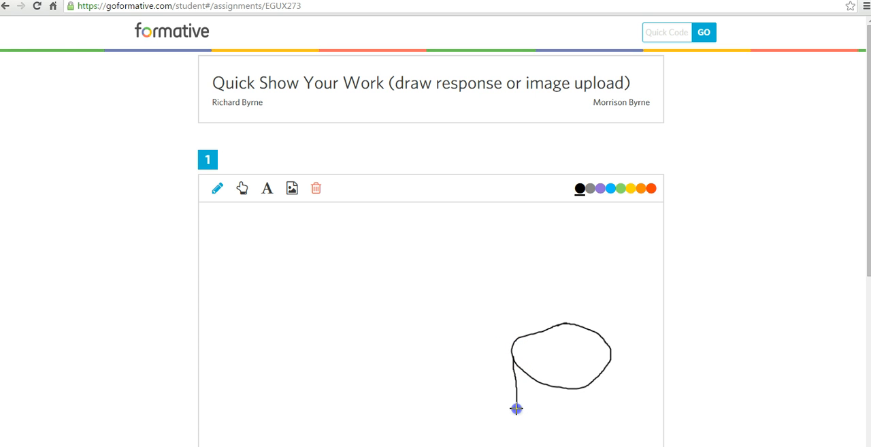
drag(516, 408, 616, 365)
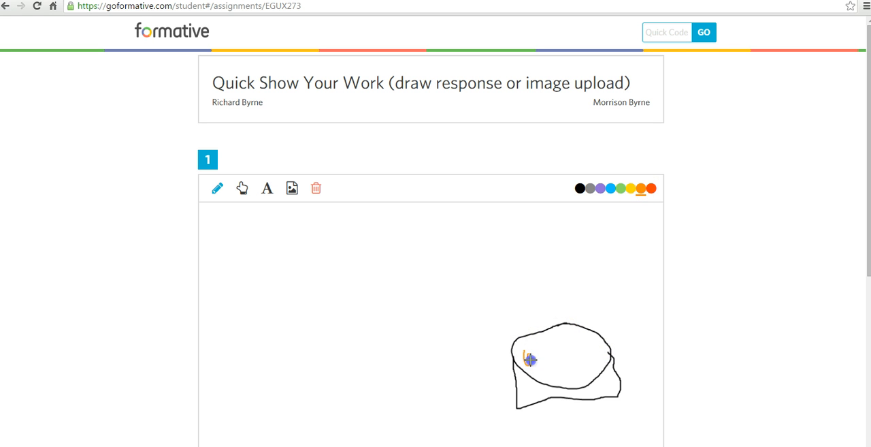
drag(526, 360, 580, 370)
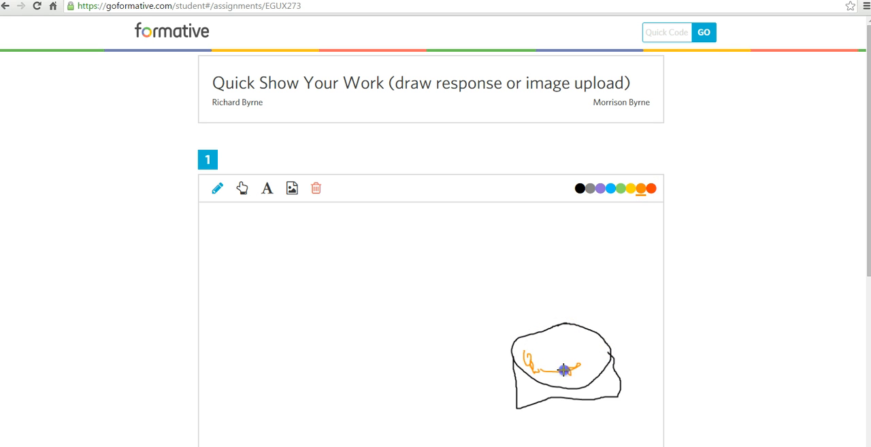
drag(565, 370, 542, 365)
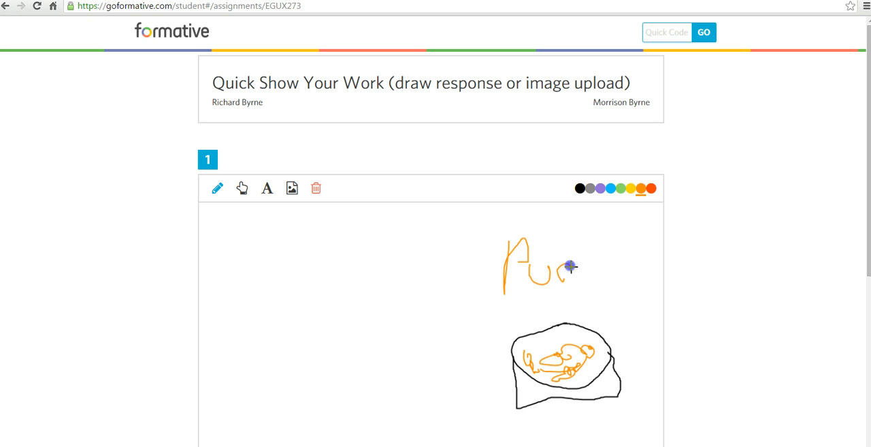
Handwrite the word 'Purina' in orange above the bowl
drag(571, 265, 588, 285)
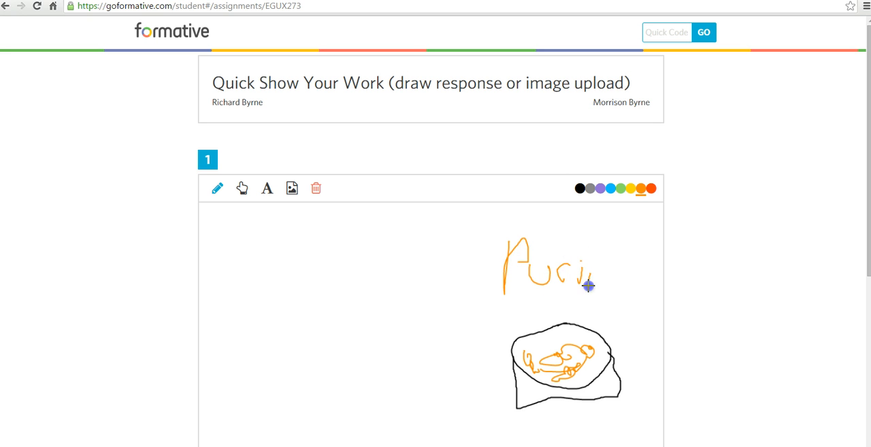
drag(588, 286, 612, 279)
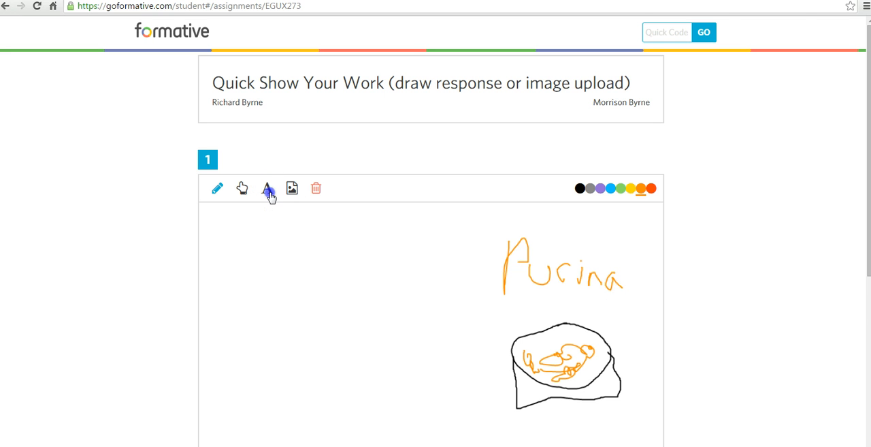
Add typed caption 'I am a dog. I had the same food you give me every morning. Woof!'
click(267, 188)
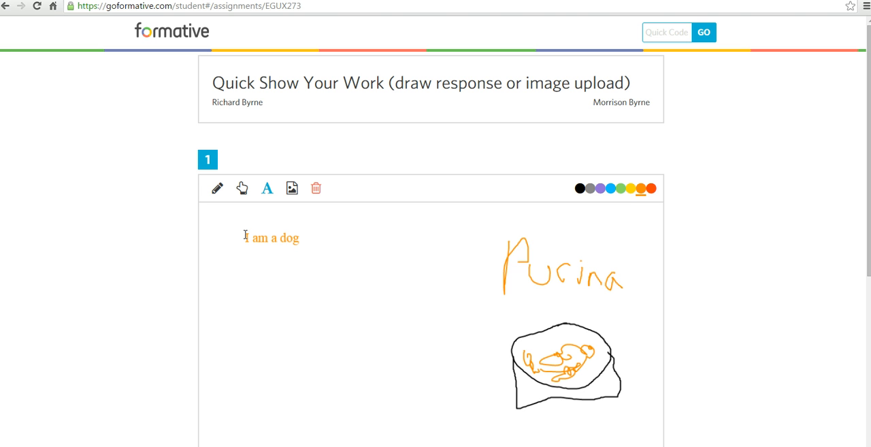
text(. I had the sam)
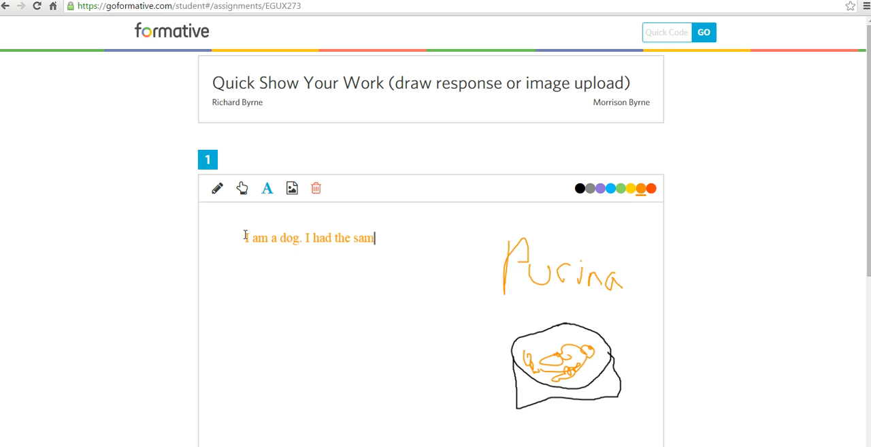
text(e food you)
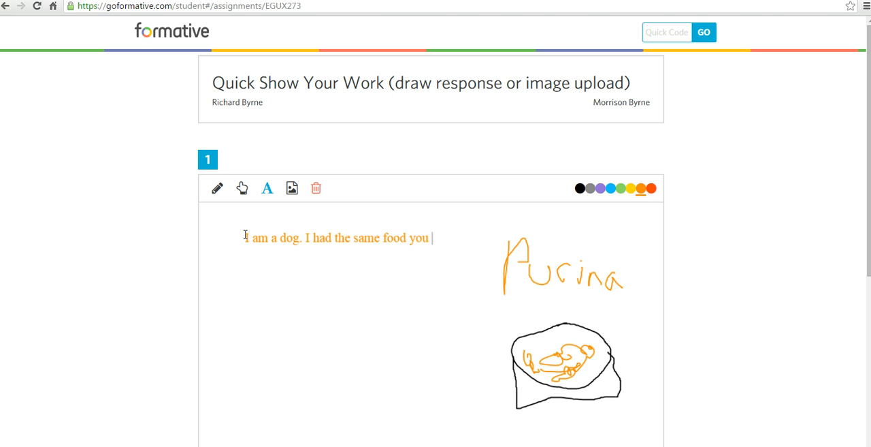
text(give me)
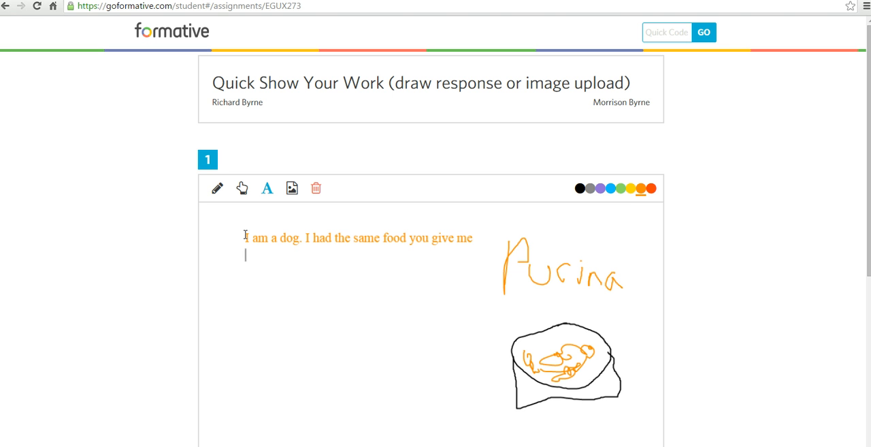
text(every morning. W)
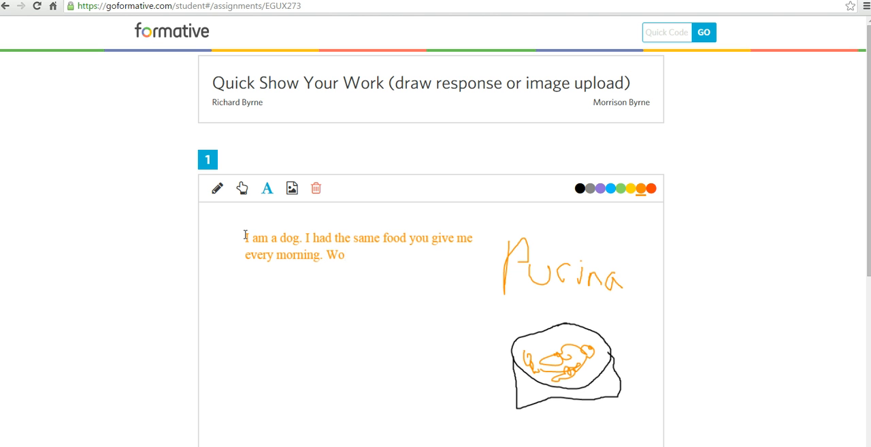
text(of!)
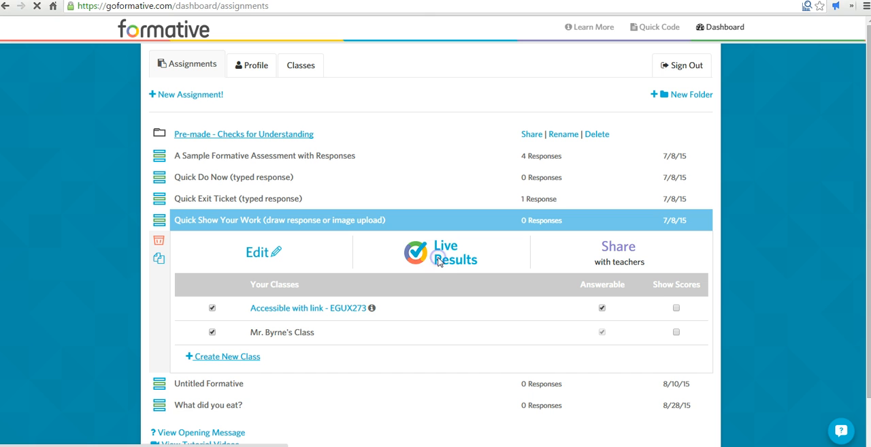
click(455, 253)
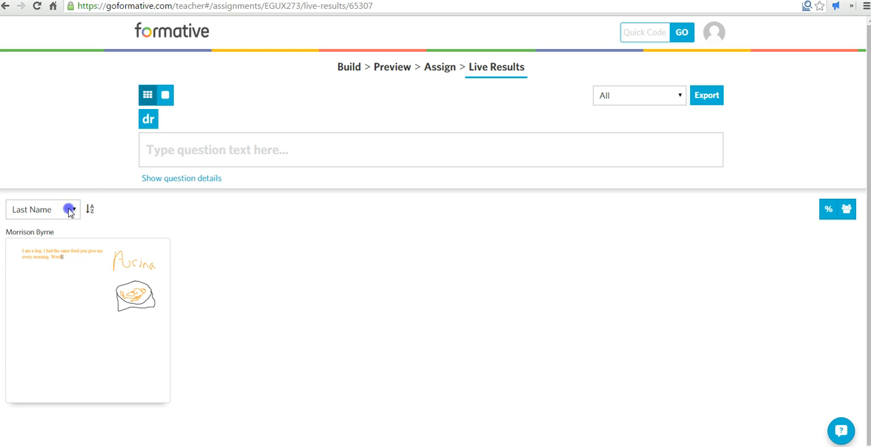
click(43, 210)
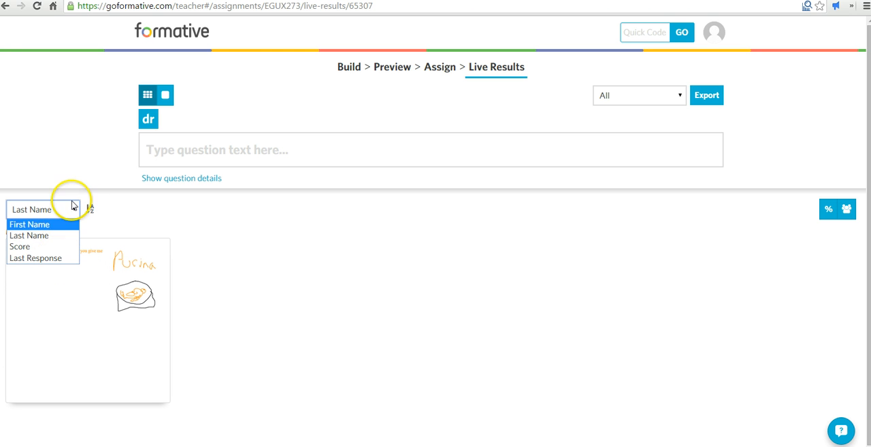
click(30, 234)
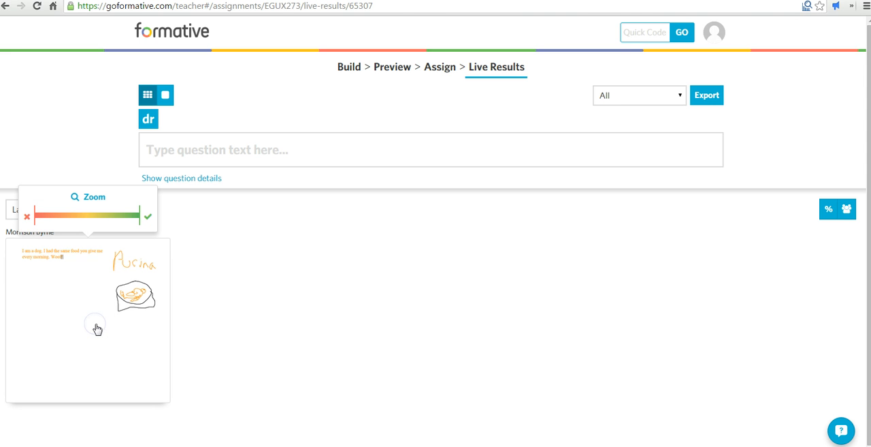
drag(95, 216, 131, 217)
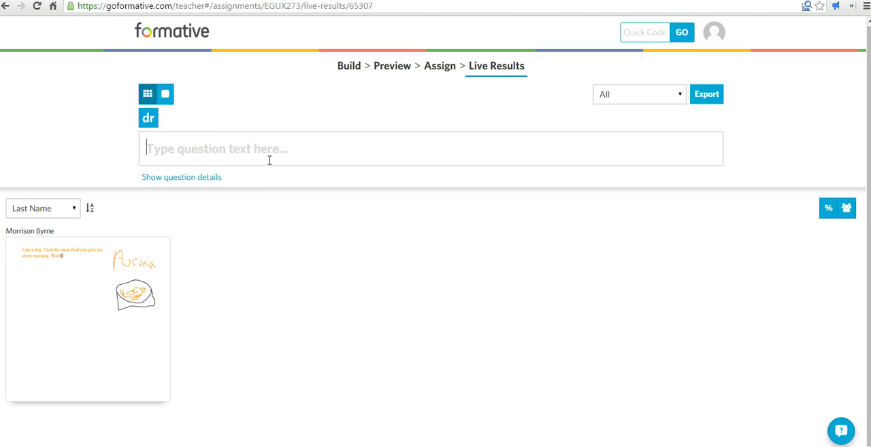
Type 'Draw your breakfast.' into the question text field above the response
text(Draw)
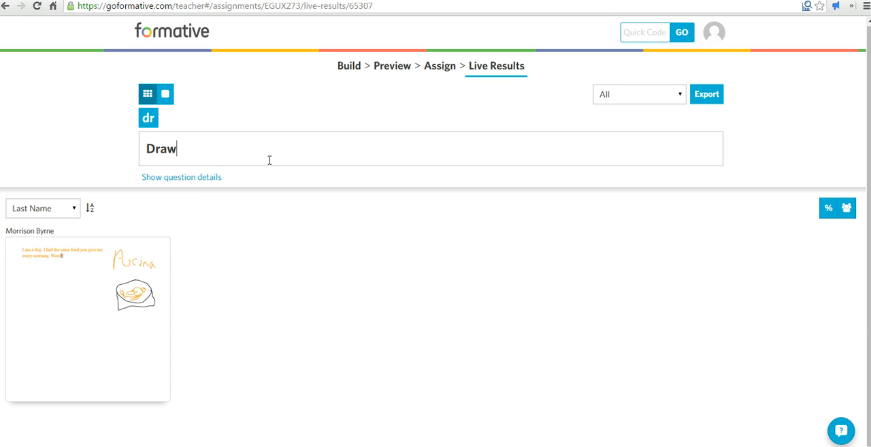
text(your)
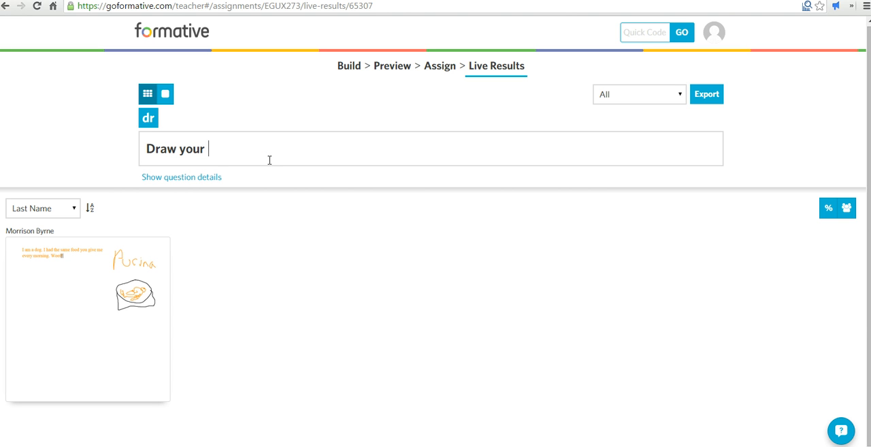
text(breakd)
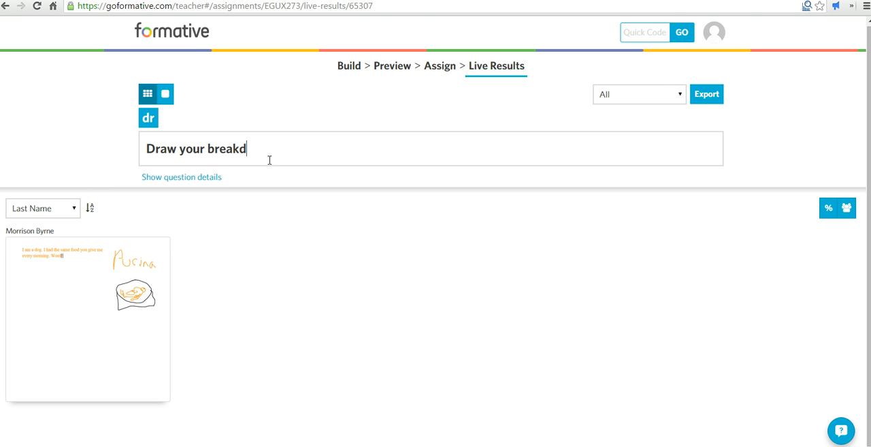
text(ast.)
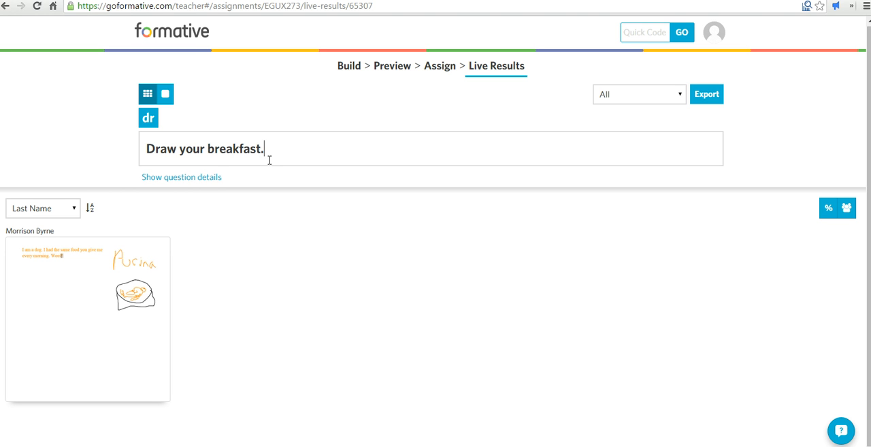
mouse_move(470, 112)
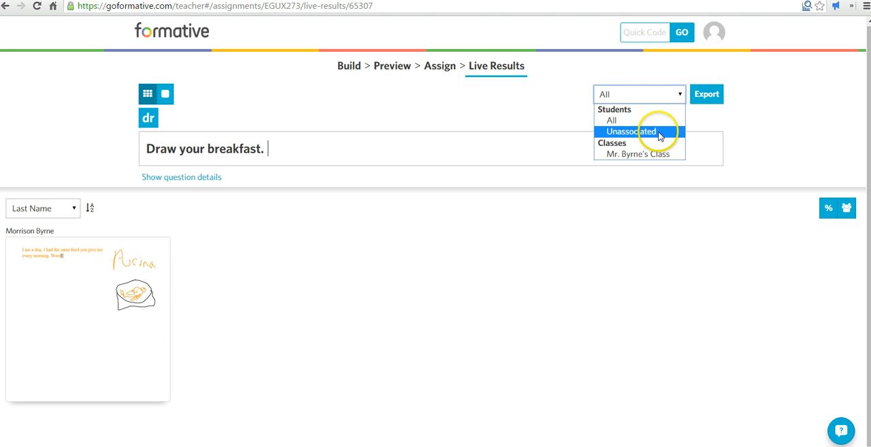
mouse_move(651, 154)
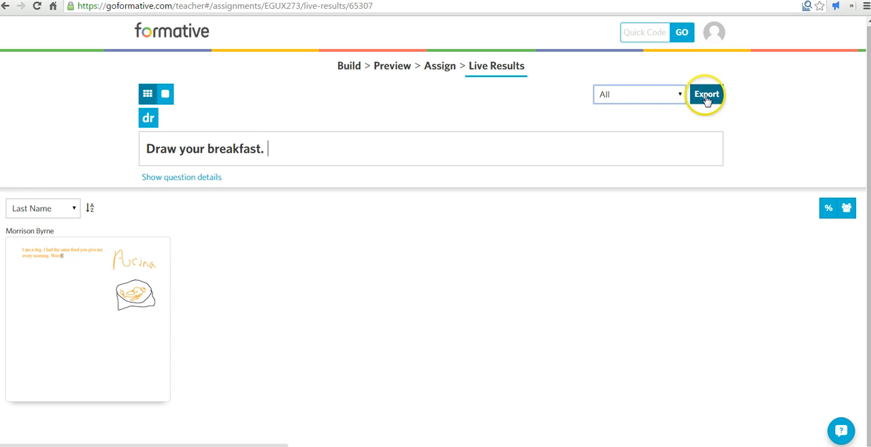
Export all responses as the assignment_export_EGUX273 spreadsheet opened in Excel
click(705, 94)
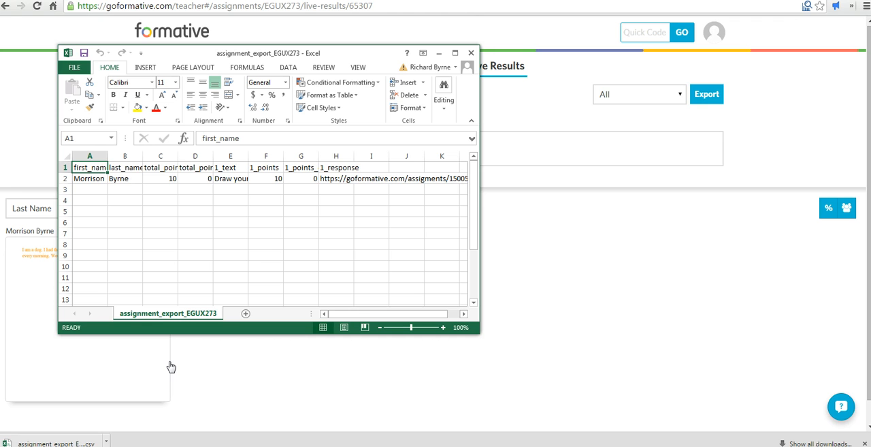
mouse_move(425, 174)
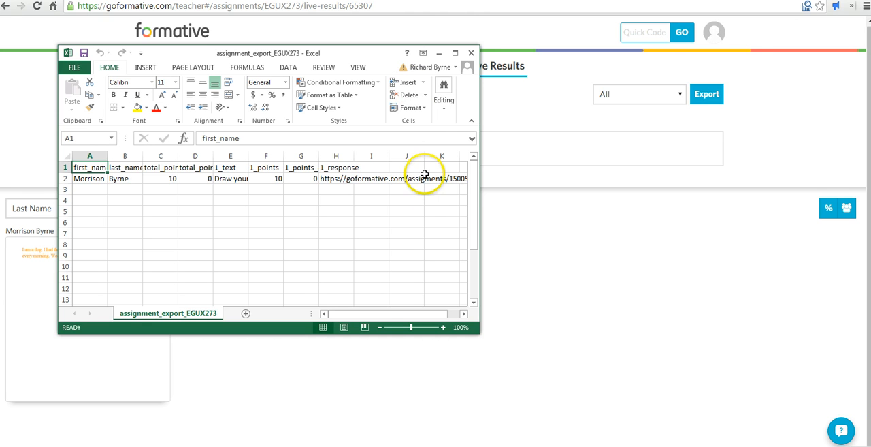